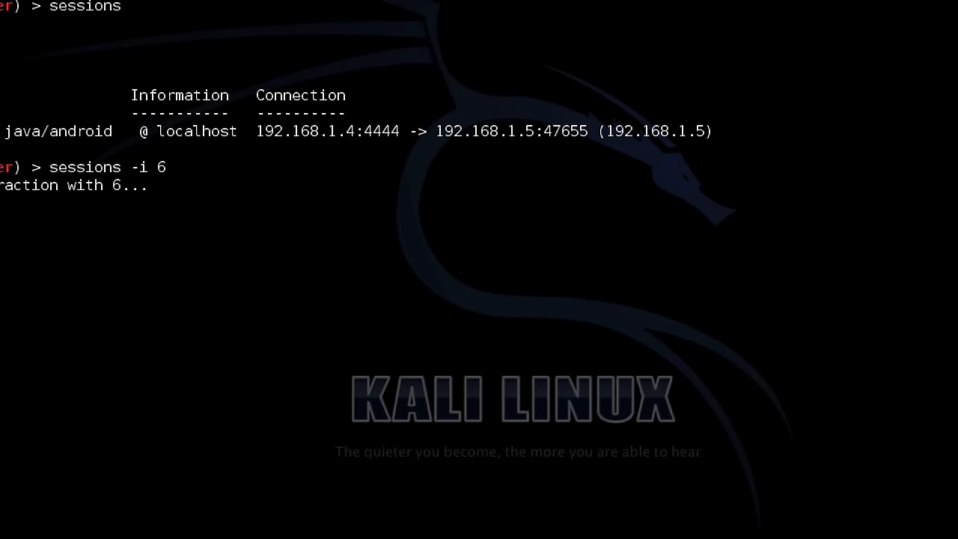
Step: Interact with meterpreter session 6, move into /storage/sdcard0 and list its contents including DCIM and Secret.txt
{"action": "key", "text": "Return"}
{"action": "type", "text": "/storage/"}
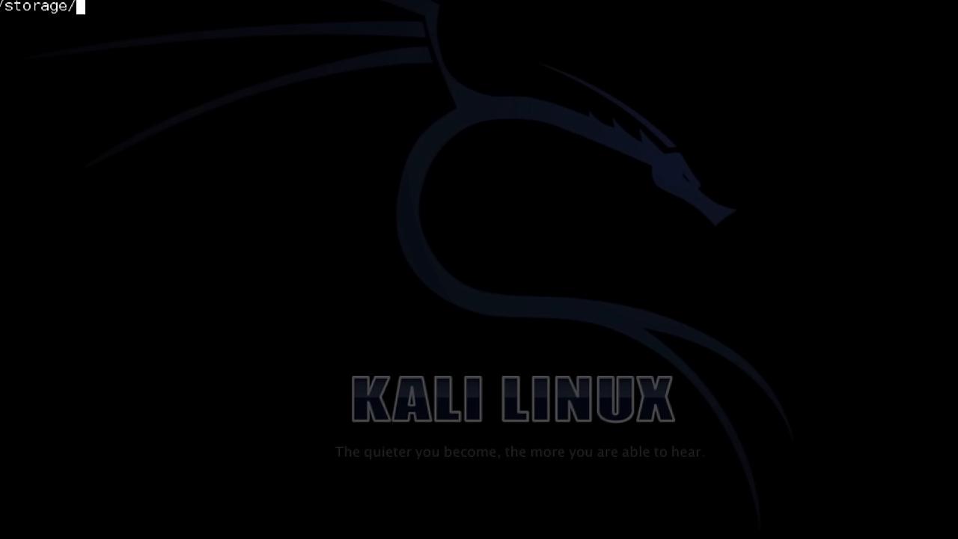
{"action": "type", "text": "sdcard0"}
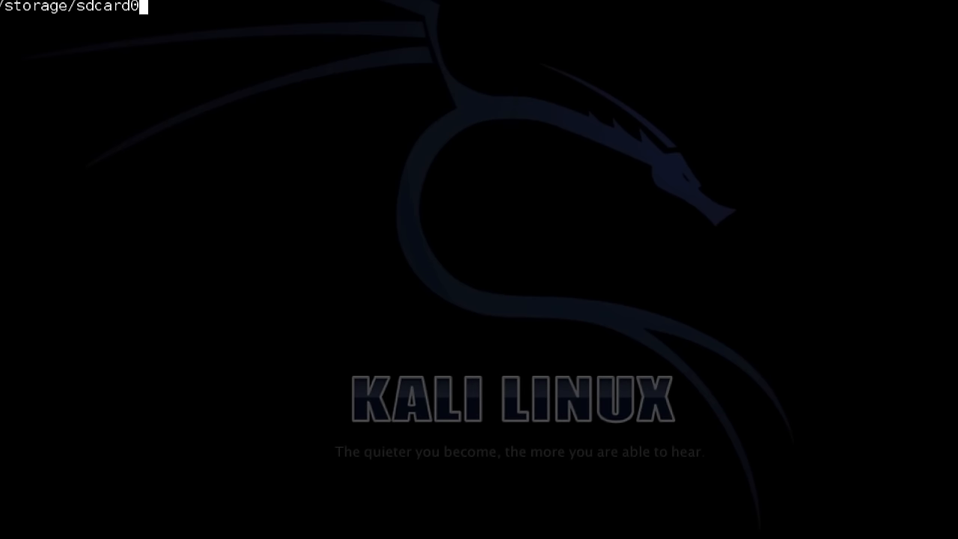
{"action": "key", "text": "Return"}
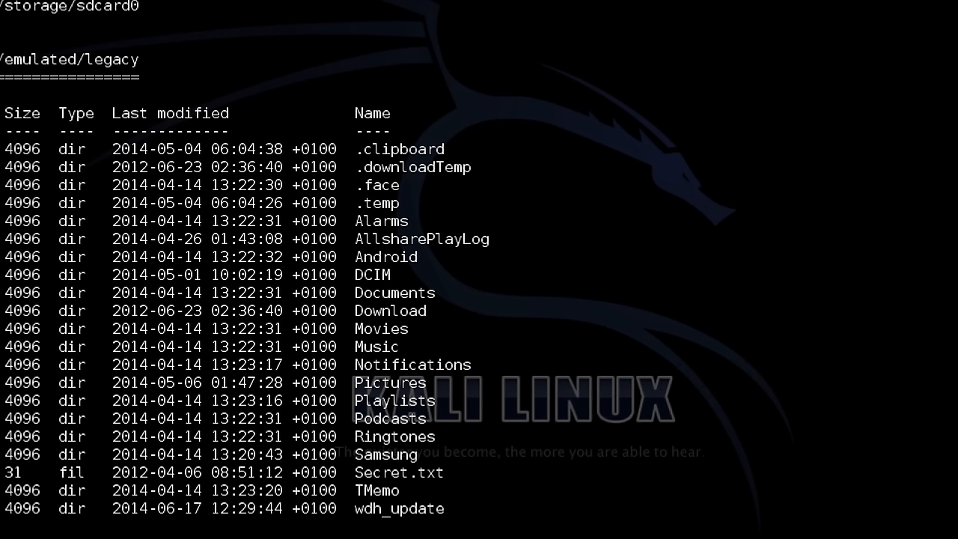
{"action": "double_click", "coordinate": [371, 276]}
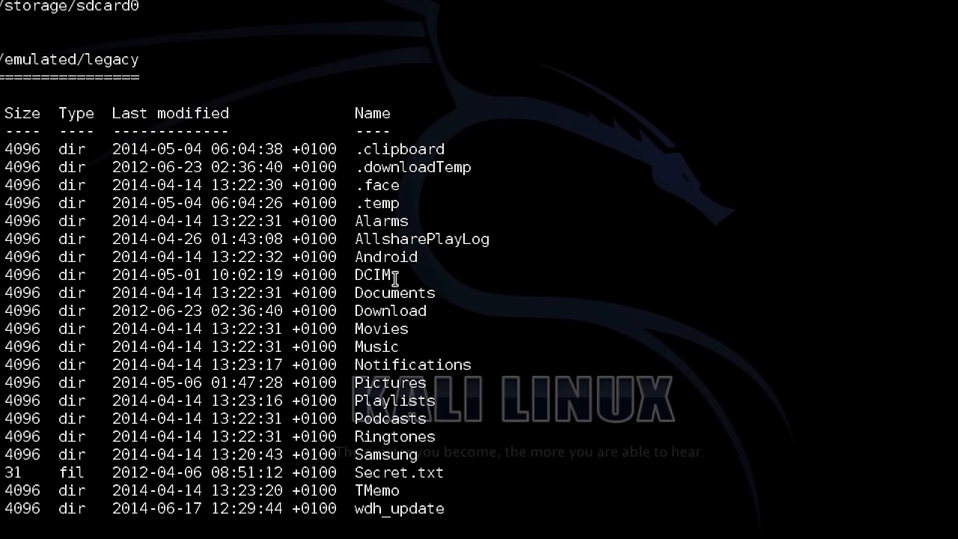
{"action": "double_click", "coordinate": [389, 310]}
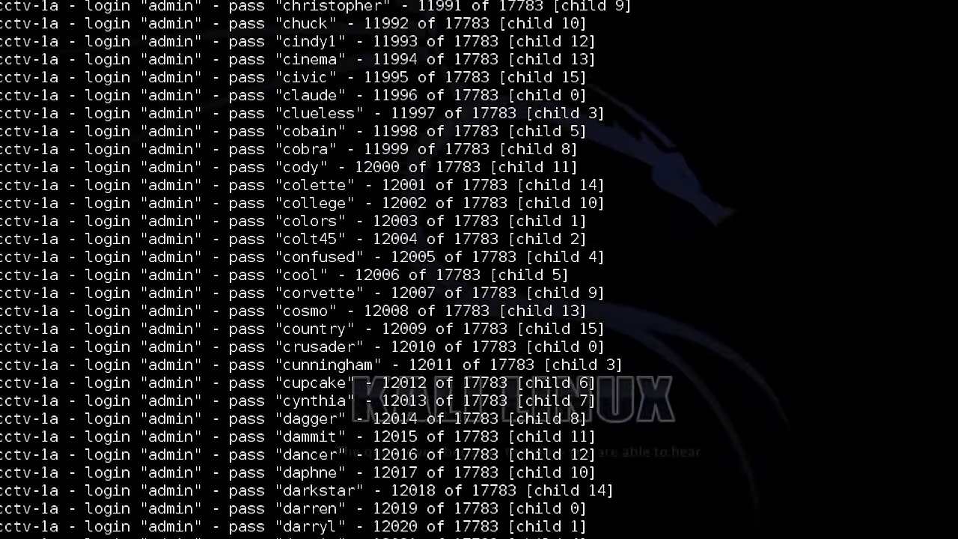
Step: Scroll through Hydra's password attempts against the cctv-1a admin login
{"action": "scroll", "scroll_direction": "down", "scroll_amount": 3}
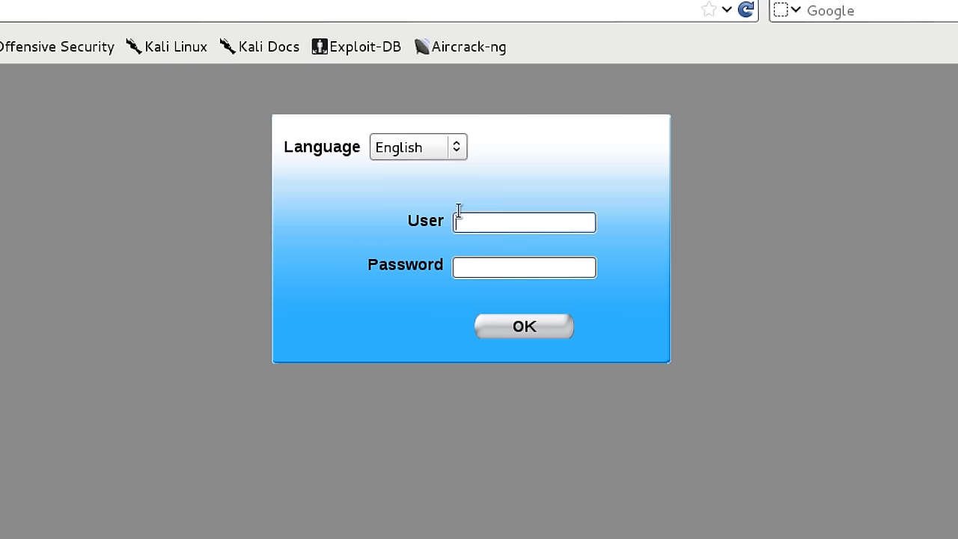
Step: Sign in to the Foscam camera as admin with the cracked password and start Server Push Mode live video
{"action": "type", "text": "admin"}
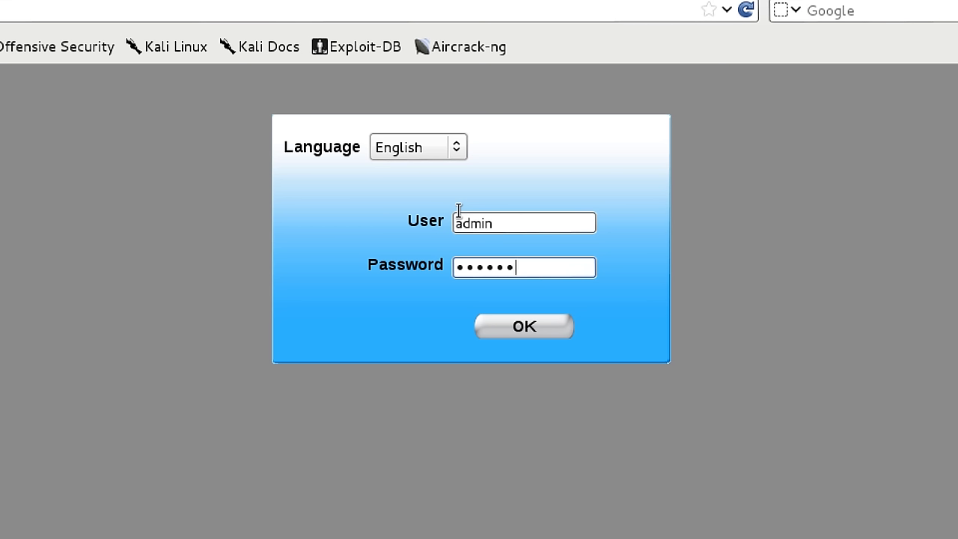
{"action": "left_click", "coordinate": [524, 326]}
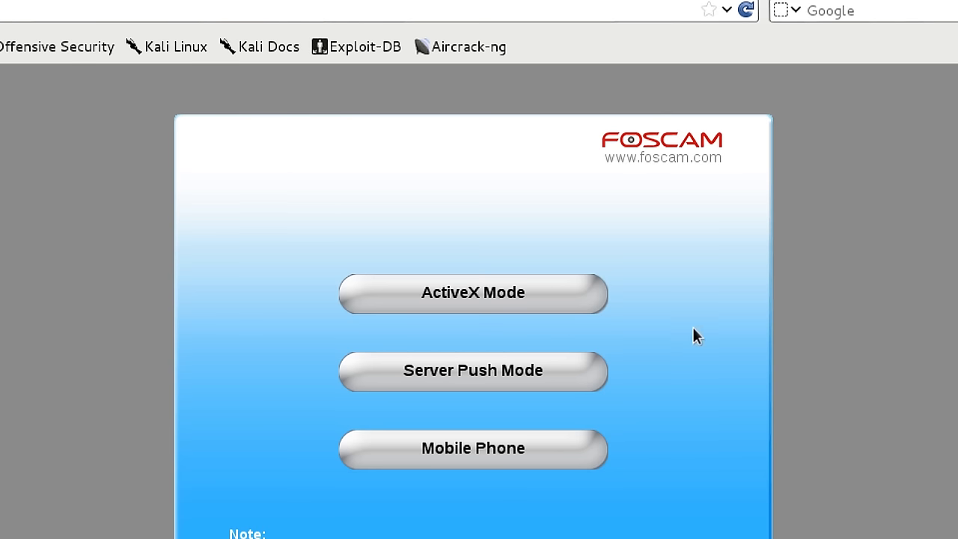
{"action": "mouse_move", "coordinate": [503, 356]}
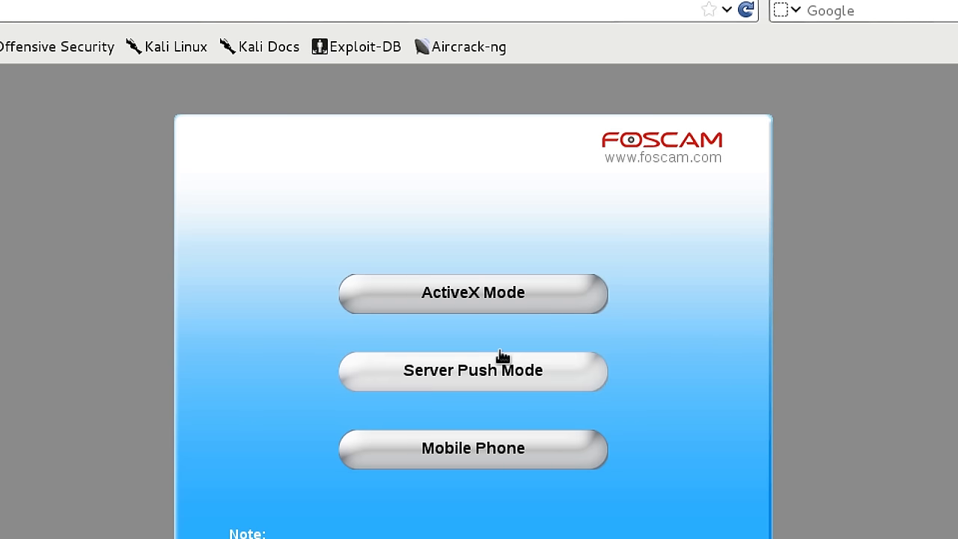
{"action": "left_click", "coordinate": [473, 370]}
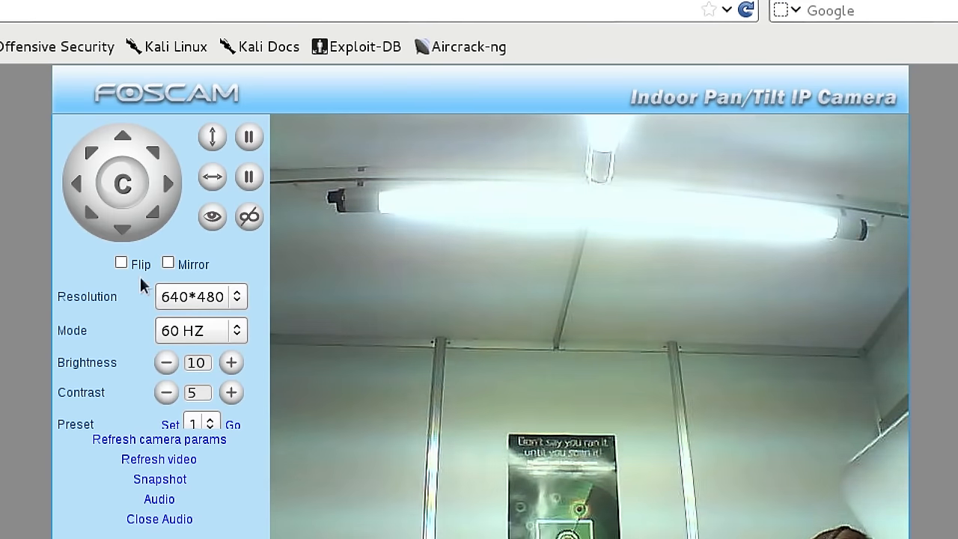
Step: Tilt the Foscam camera down from the ceiling so the room and the person are visible
{"action": "left_click", "coordinate": [122, 222]}
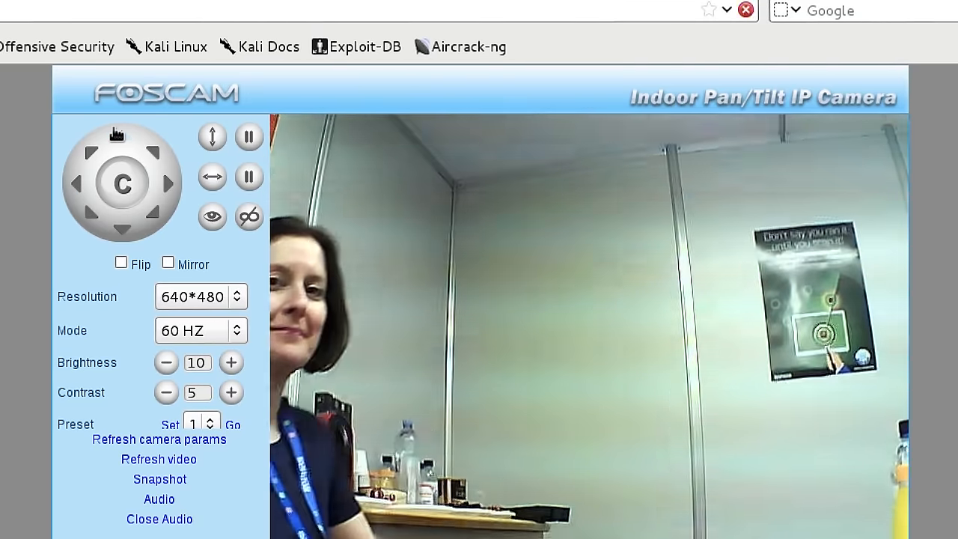
{"action": "left_click", "coordinate": [121, 138]}
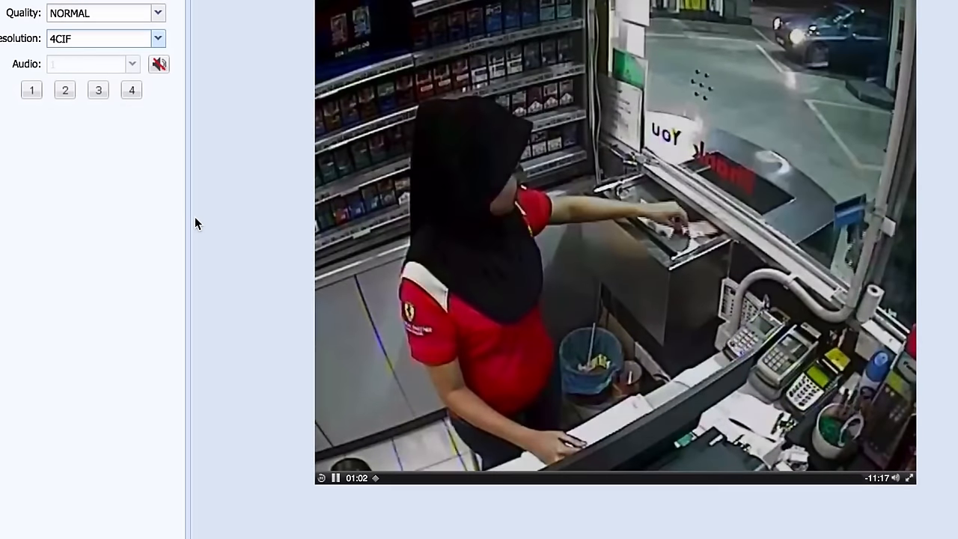
Step: Switch the petrol-station viewer to other channels, ending on the fourth camera's snack aisle
{"action": "left_click", "coordinate": [99, 89]}
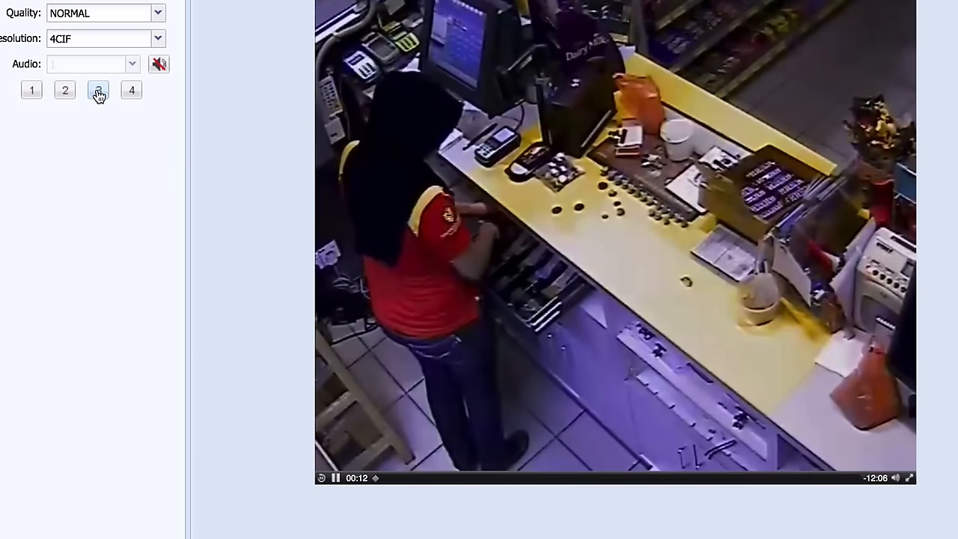
{"action": "left_click", "coordinate": [132, 90]}
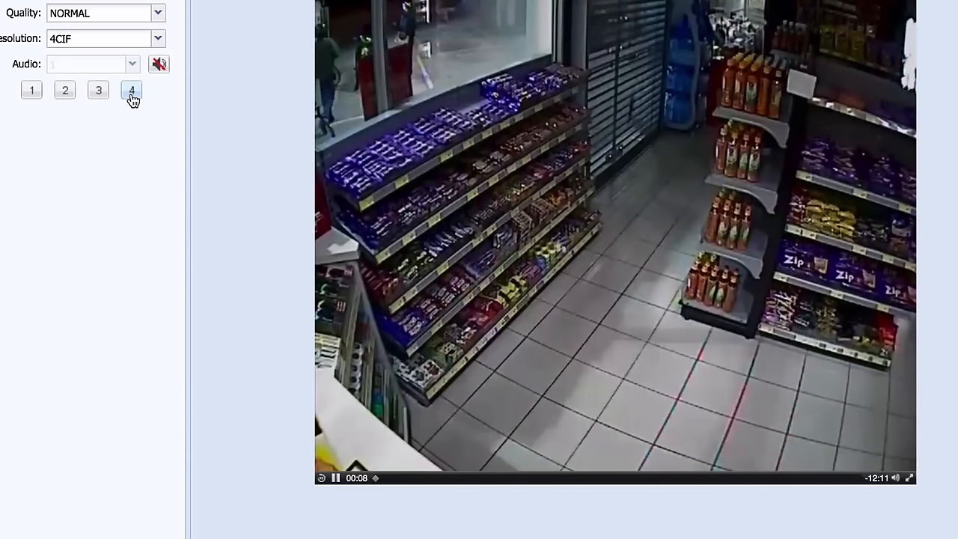